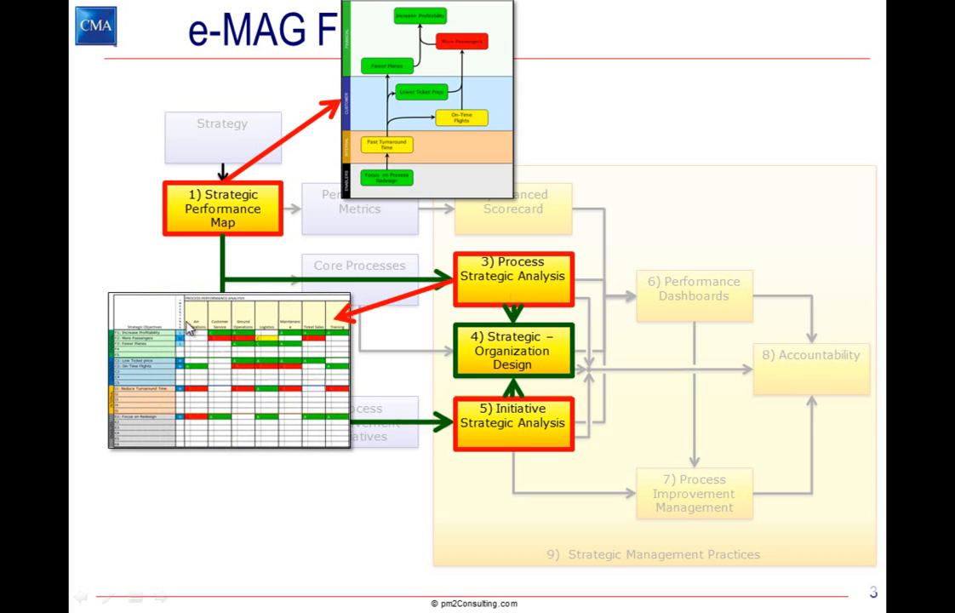
mouse_move(144, 429)
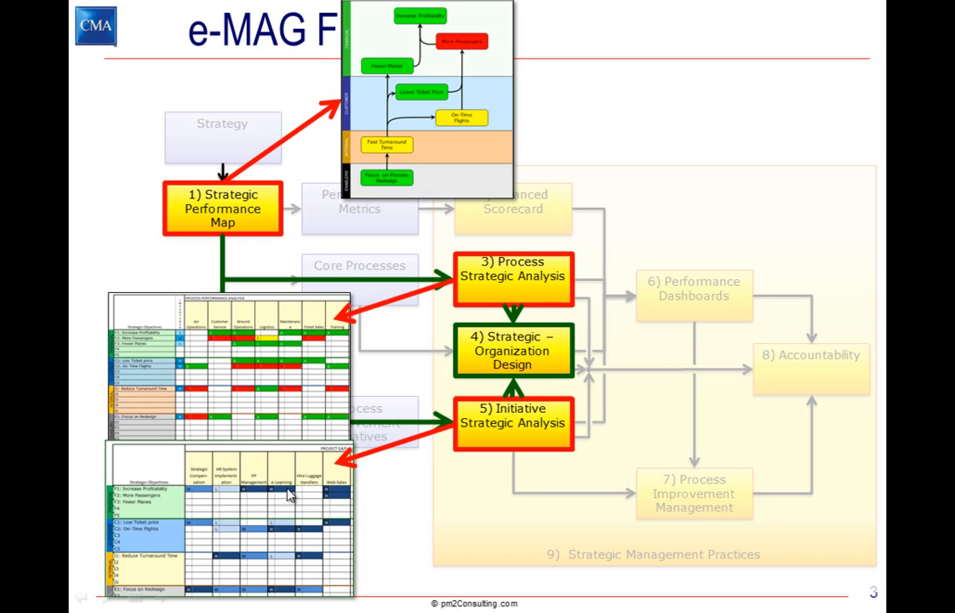
mouse_move(157, 500)
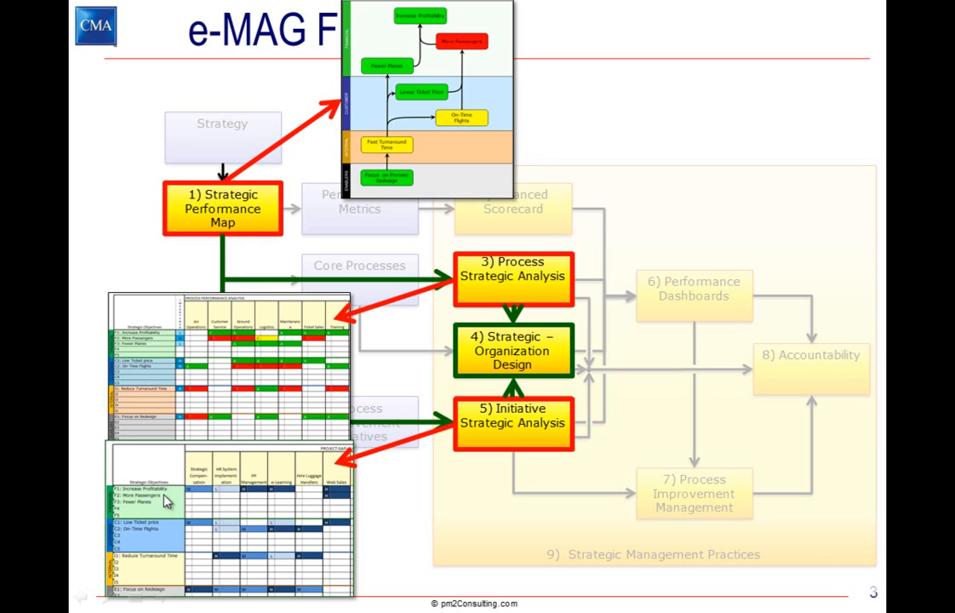